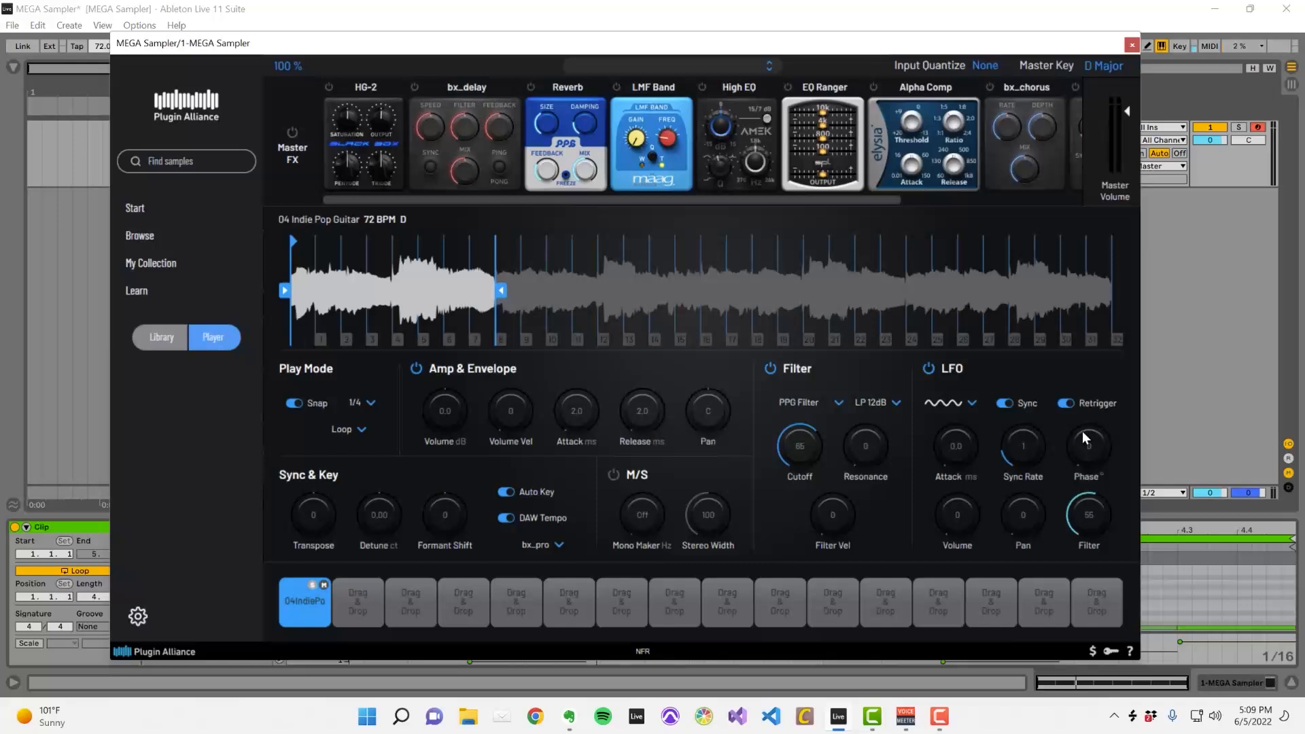
Turn the LFO's Filter modulation amount from 55 down to 0.
{"action": "left_click_drag", "start_coordinate": [1087, 513], "coordinate": [1088, 466]}
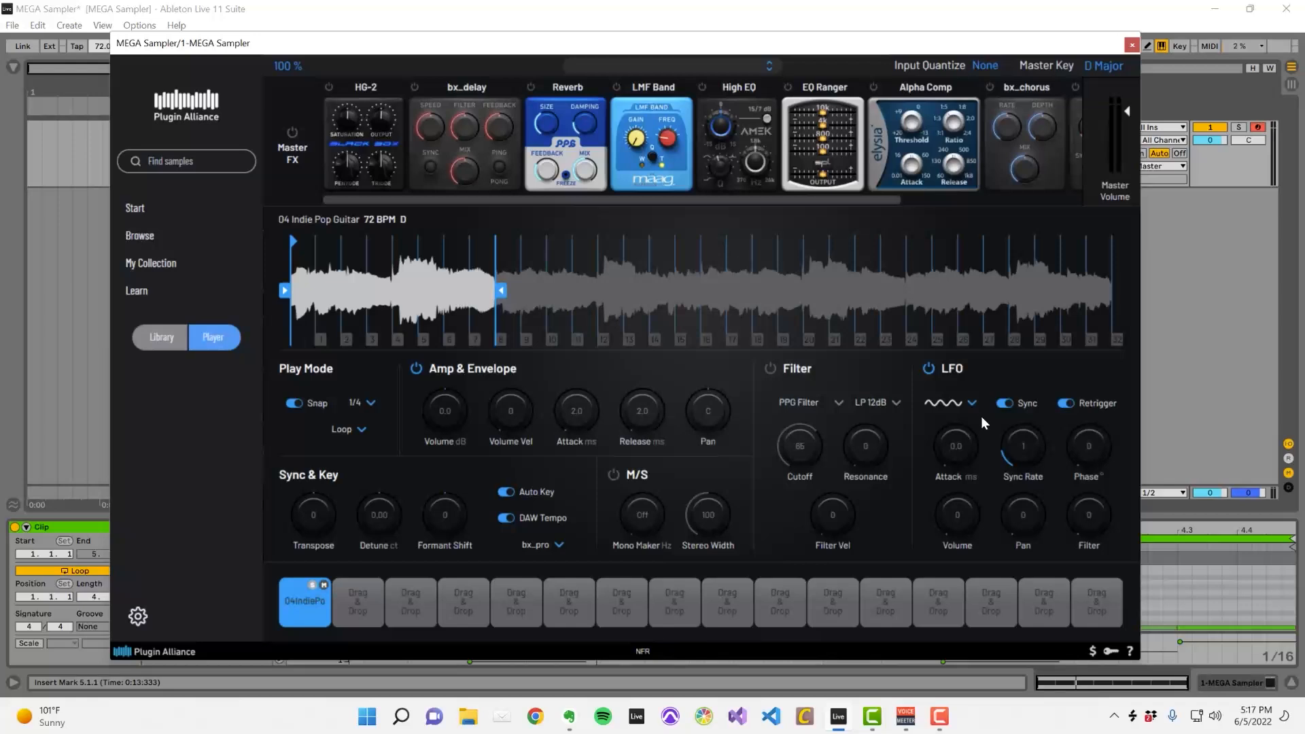
Choose the Square LFO wave and raise its Volume modulation amount to 100.
{"action": "left_click", "coordinate": [969, 402]}
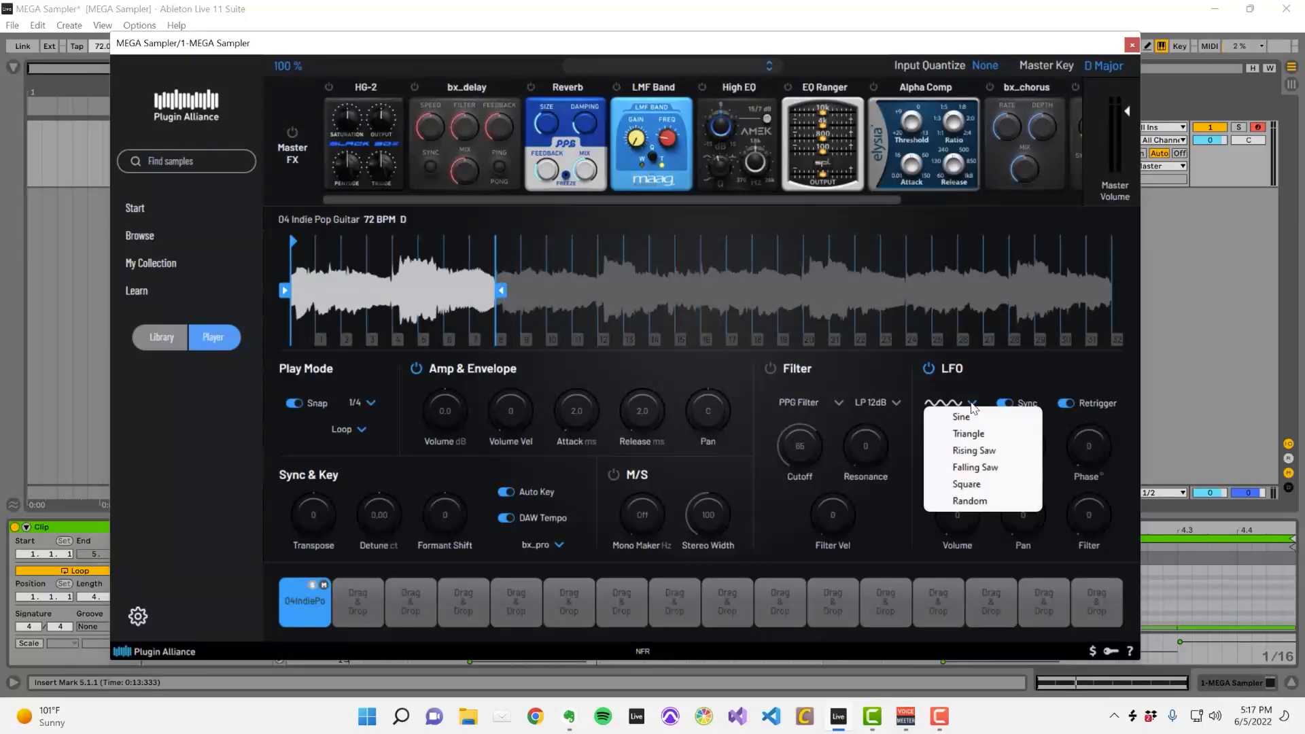
{"action": "mouse_move", "coordinate": [980, 450]}
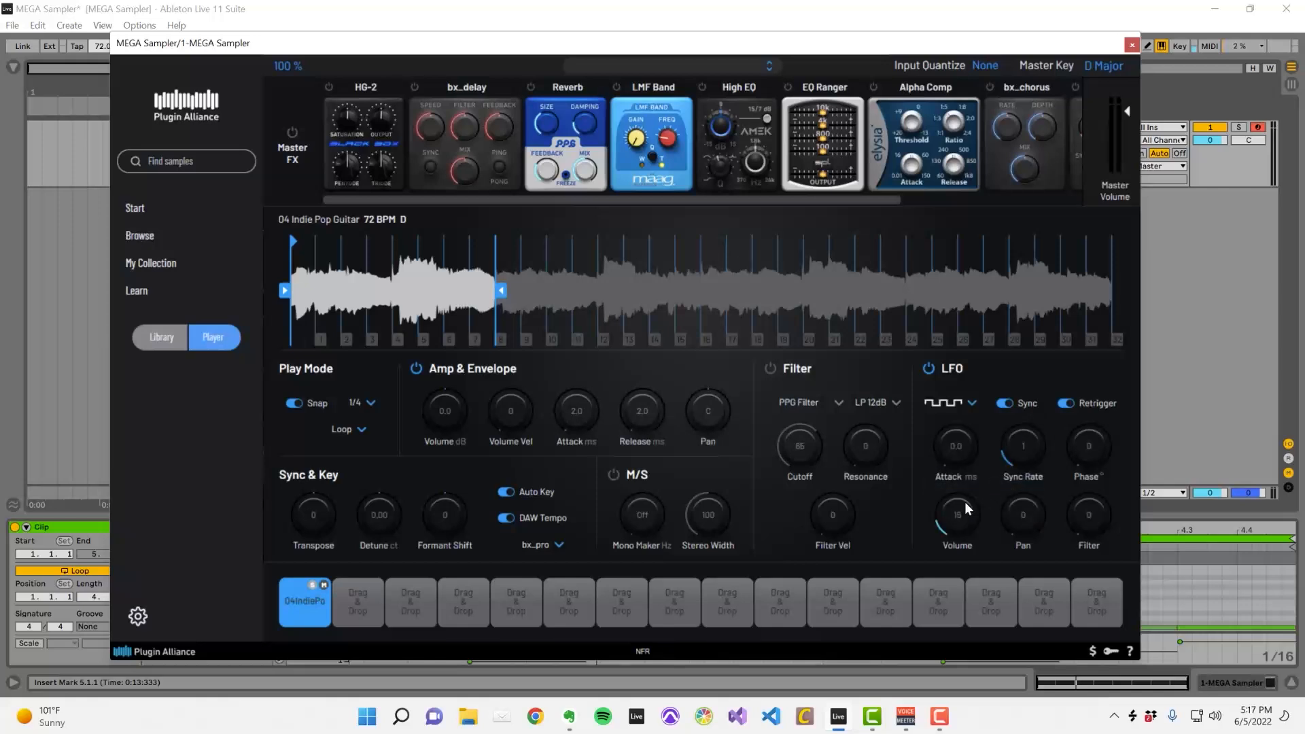
{"action": "left_click_drag", "start_coordinate": [955, 514], "coordinate": [956, 466]}
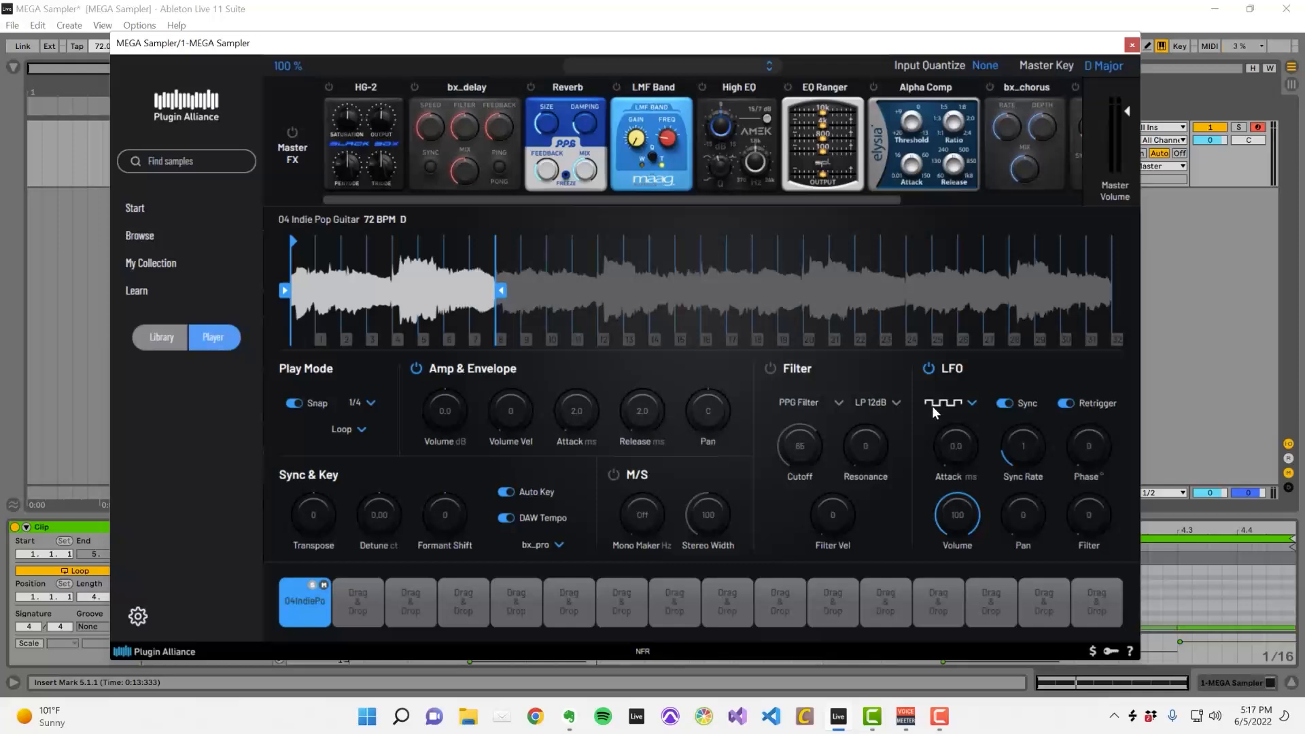
{"action": "mouse_move", "coordinate": [943, 407]}
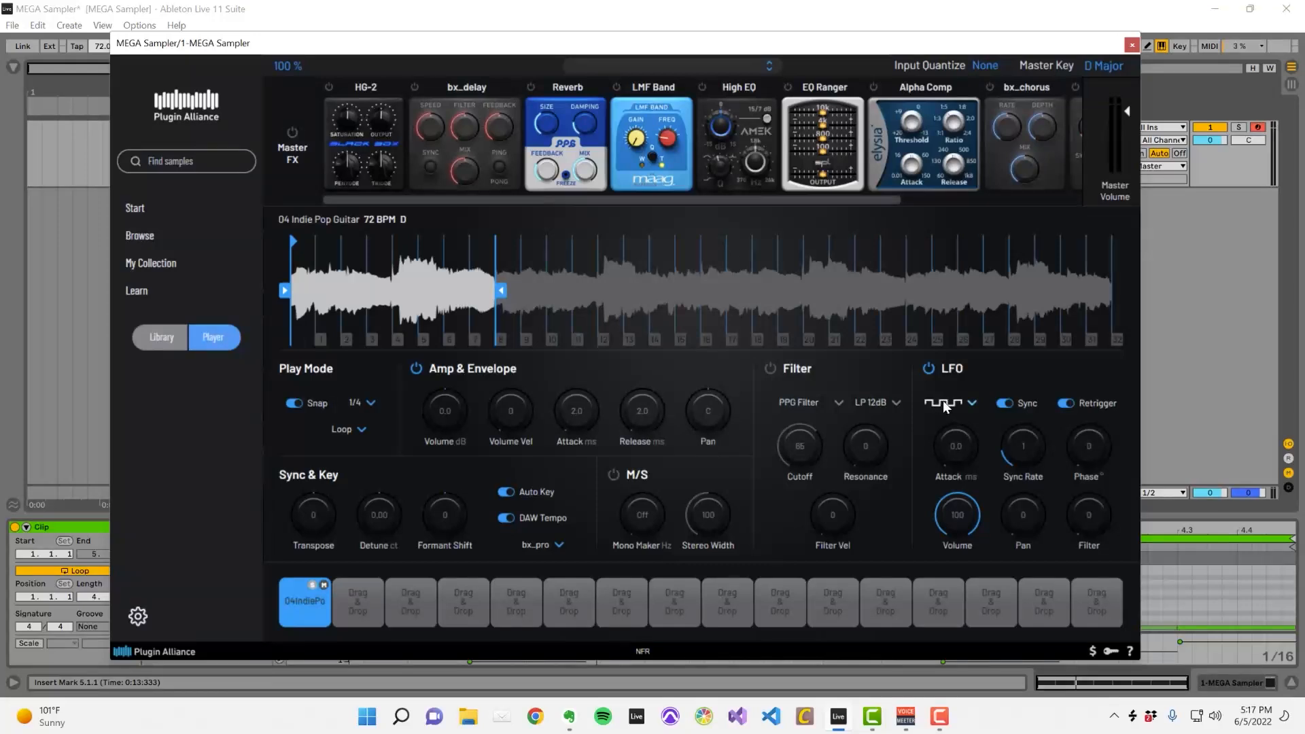
{"action": "mouse_move", "coordinate": [954, 414]}
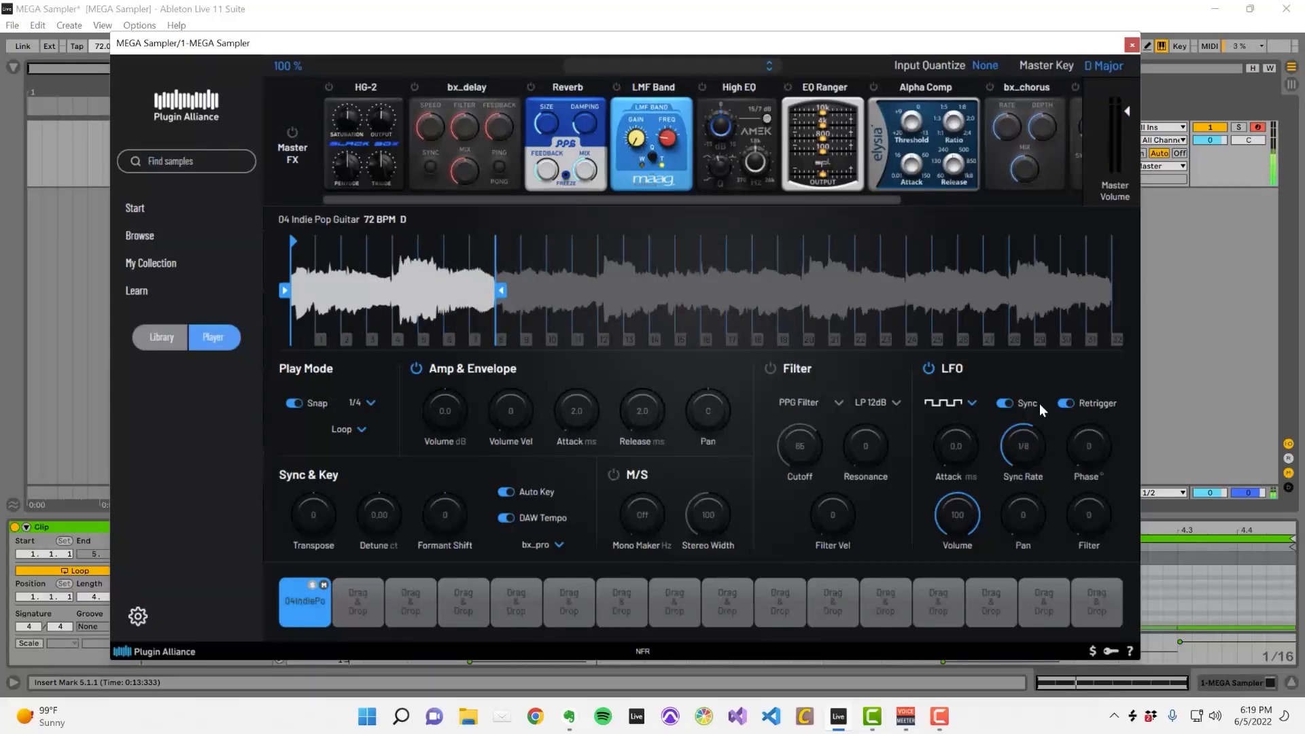
{"action": "left_click", "coordinate": [1003, 402]}
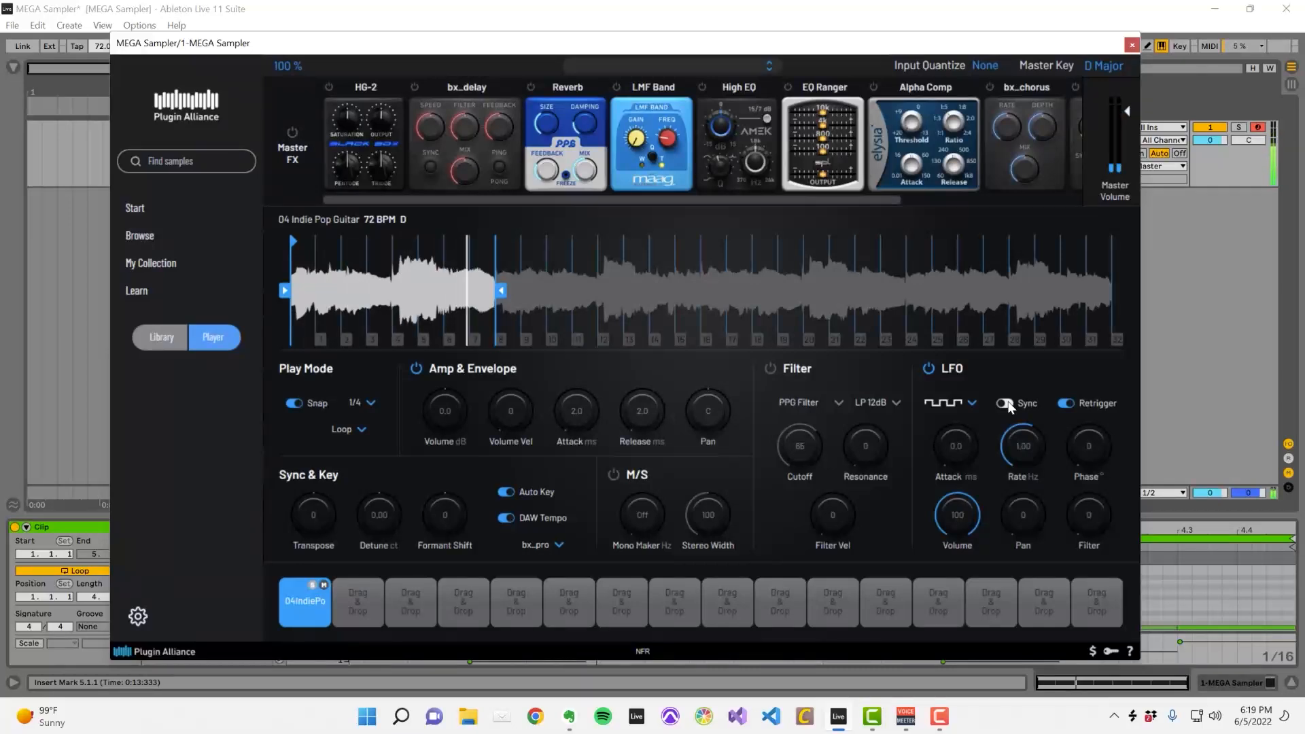
{"action": "left_click", "coordinate": [1003, 402]}
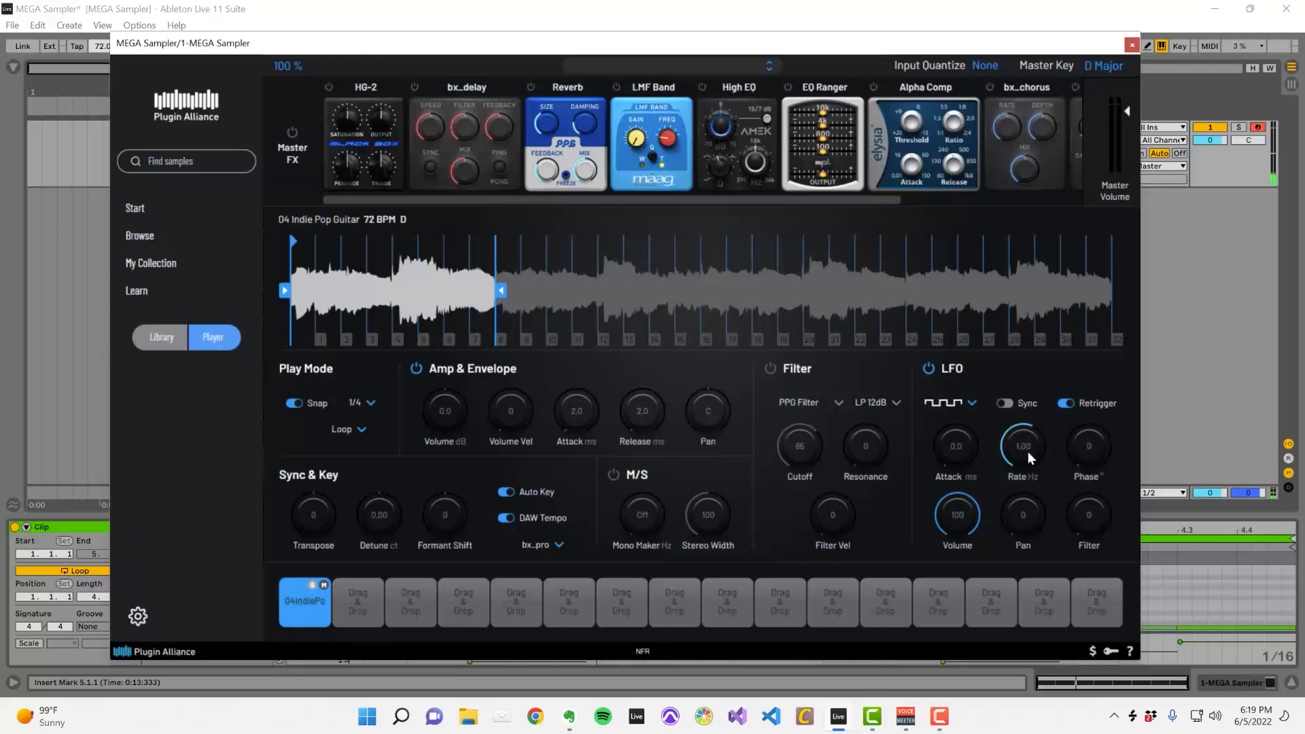
{"action": "left_click_drag", "start_coordinate": [1021, 446], "coordinate": [1020, 431]}
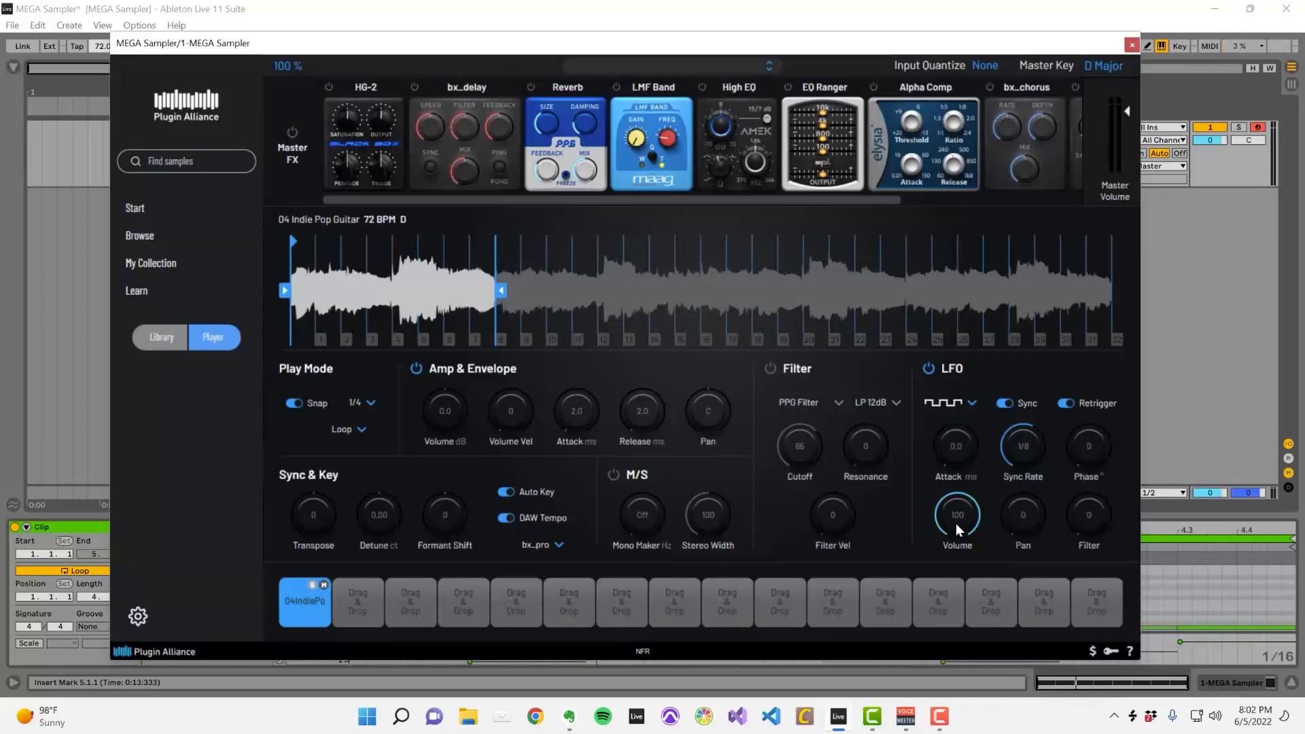
Lower the LFO Volume modulation amount to 77 and reopen the wave shape list.
{"action": "left_click_drag", "start_coordinate": [955, 514], "coordinate": [955, 533]}
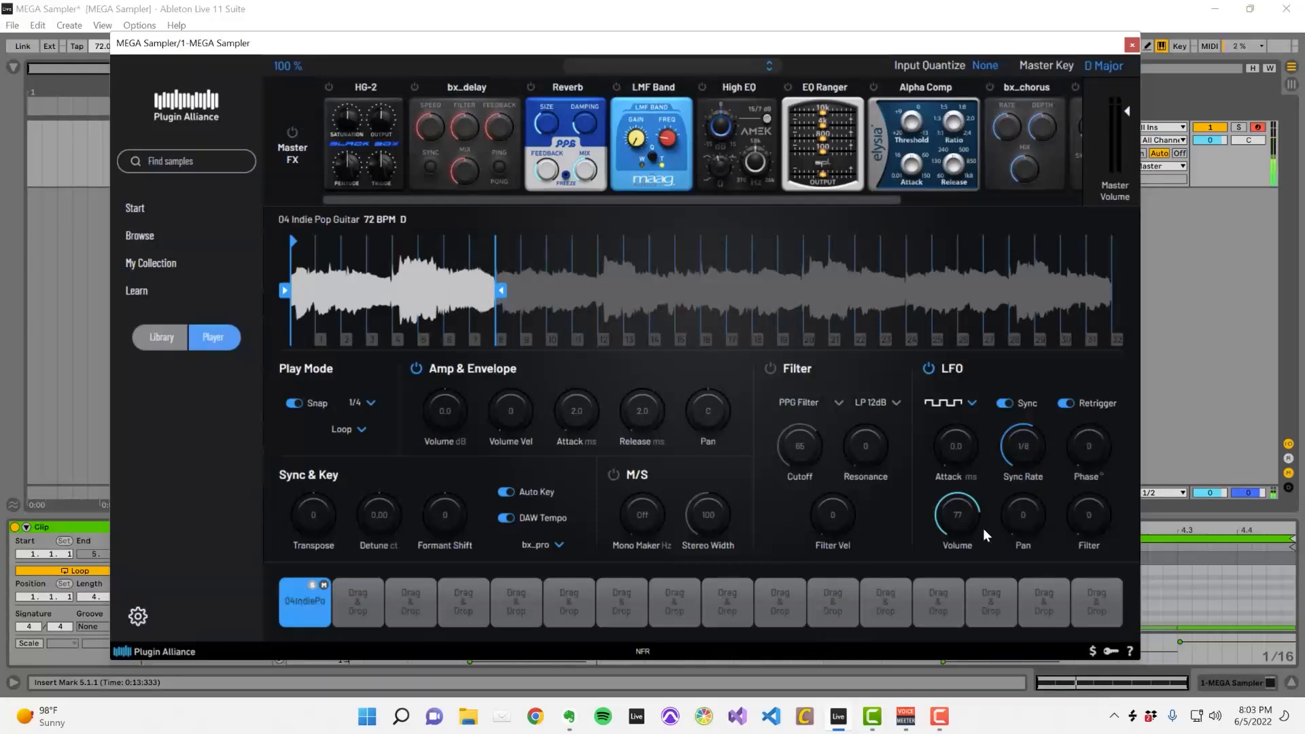
{"action": "left_click", "coordinate": [970, 402]}
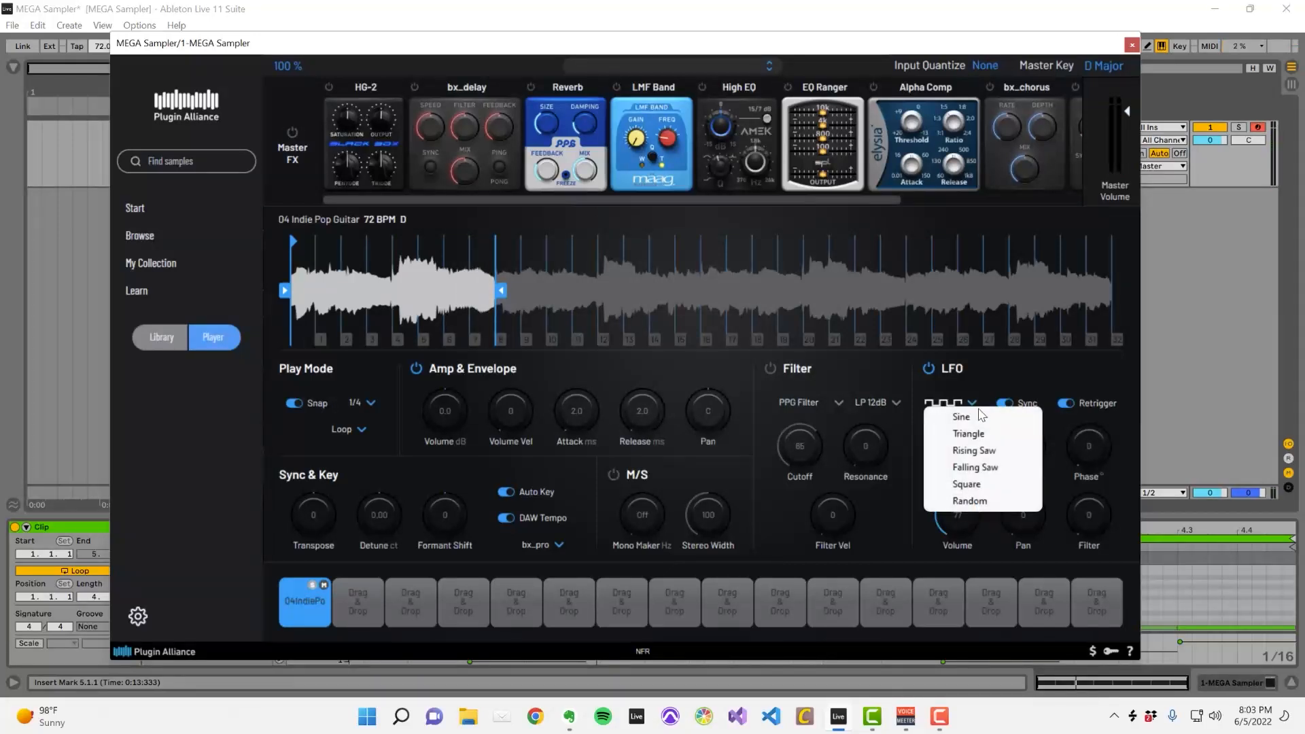
Switch the LFO wave to Sine, then to Triangle.
{"action": "left_click", "coordinate": [961, 417]}
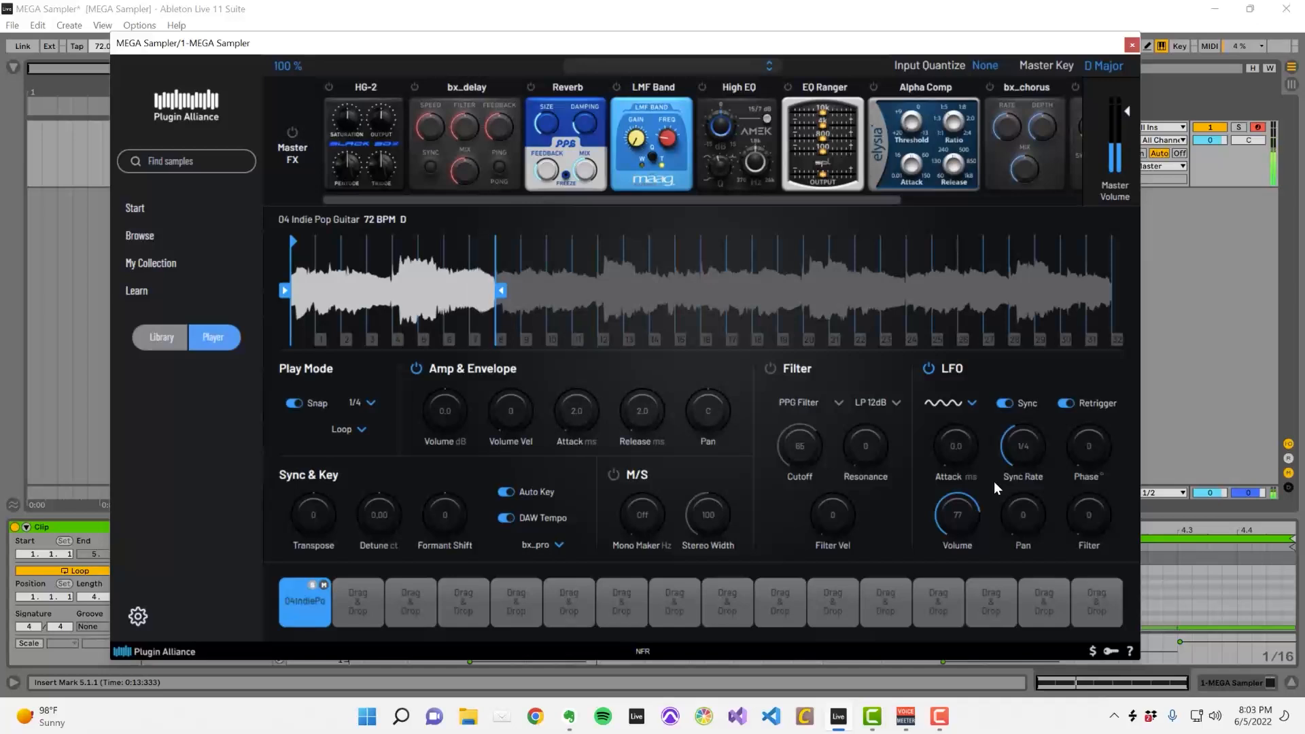
{"action": "left_click", "coordinate": [970, 402]}
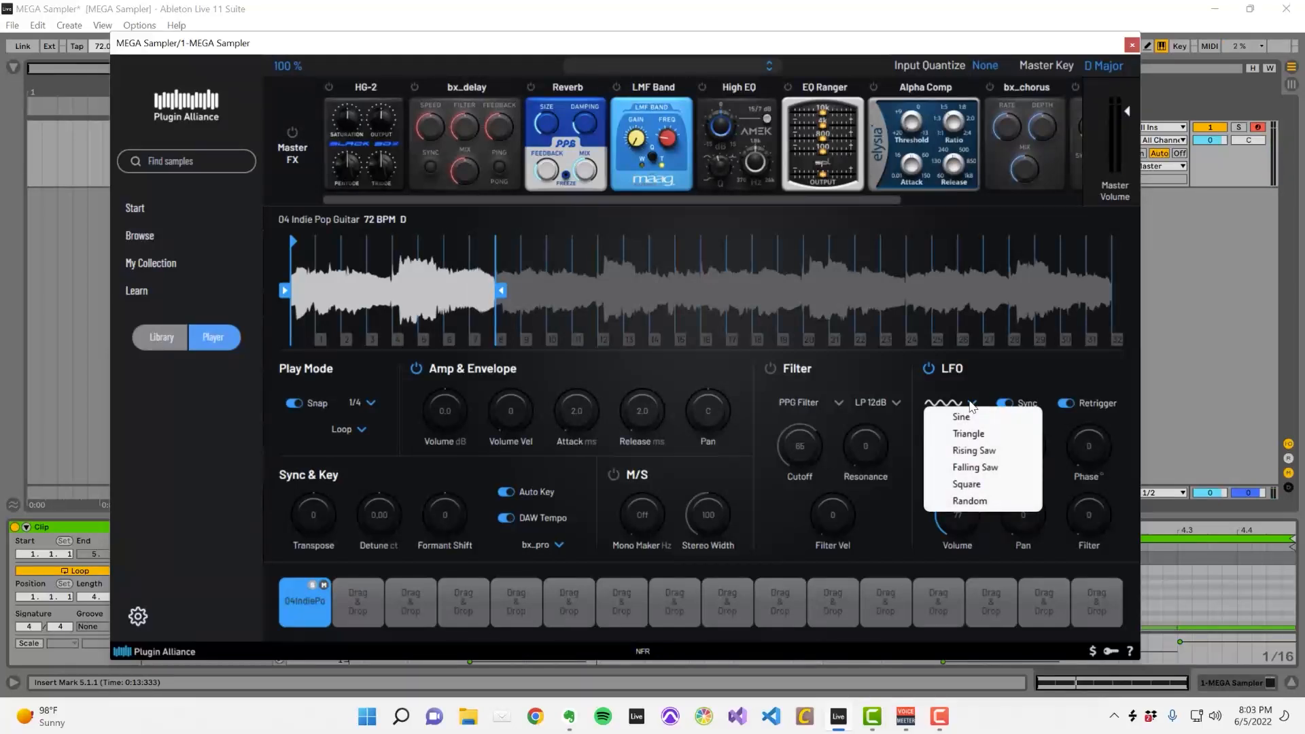
{"action": "left_click", "coordinate": [968, 433]}
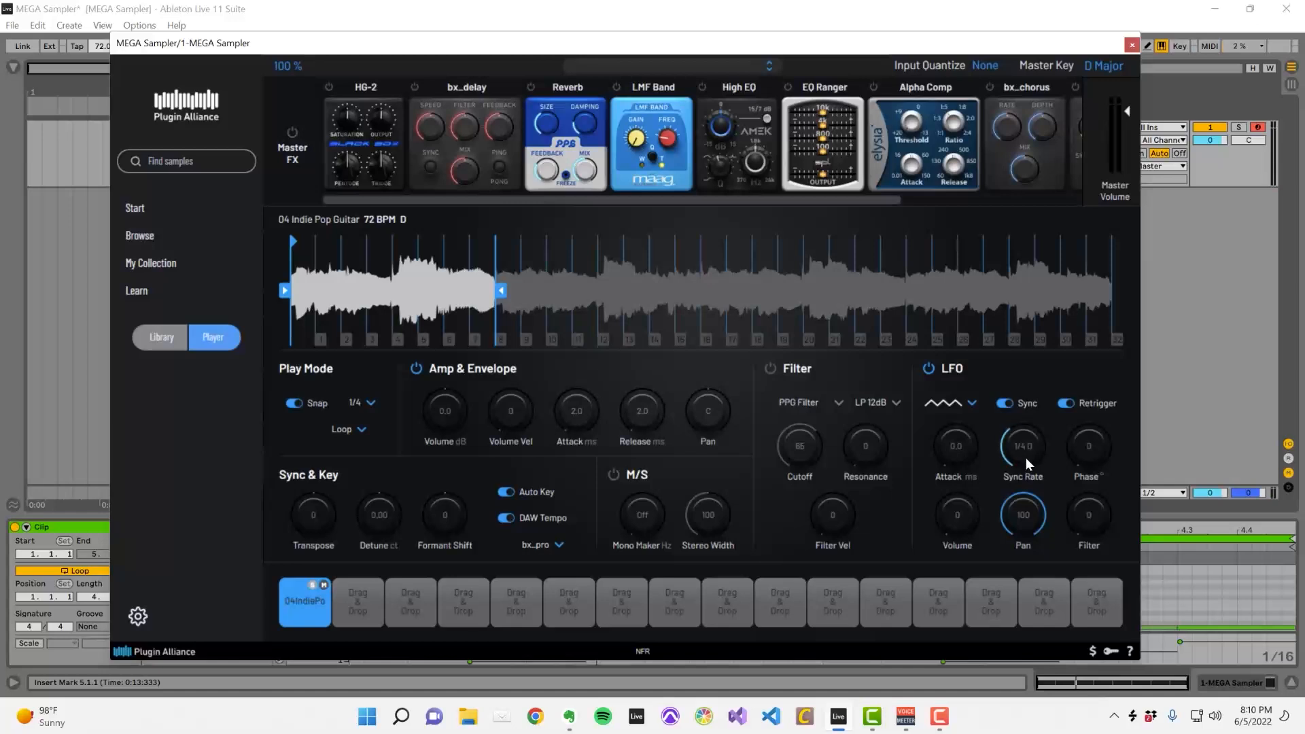
Set the LFO Sync Rate to 1/2 and raise its Phase through 90 up to 270.
{"action": "left_click_drag", "start_coordinate": [1022, 445], "coordinate": [991, 431]}
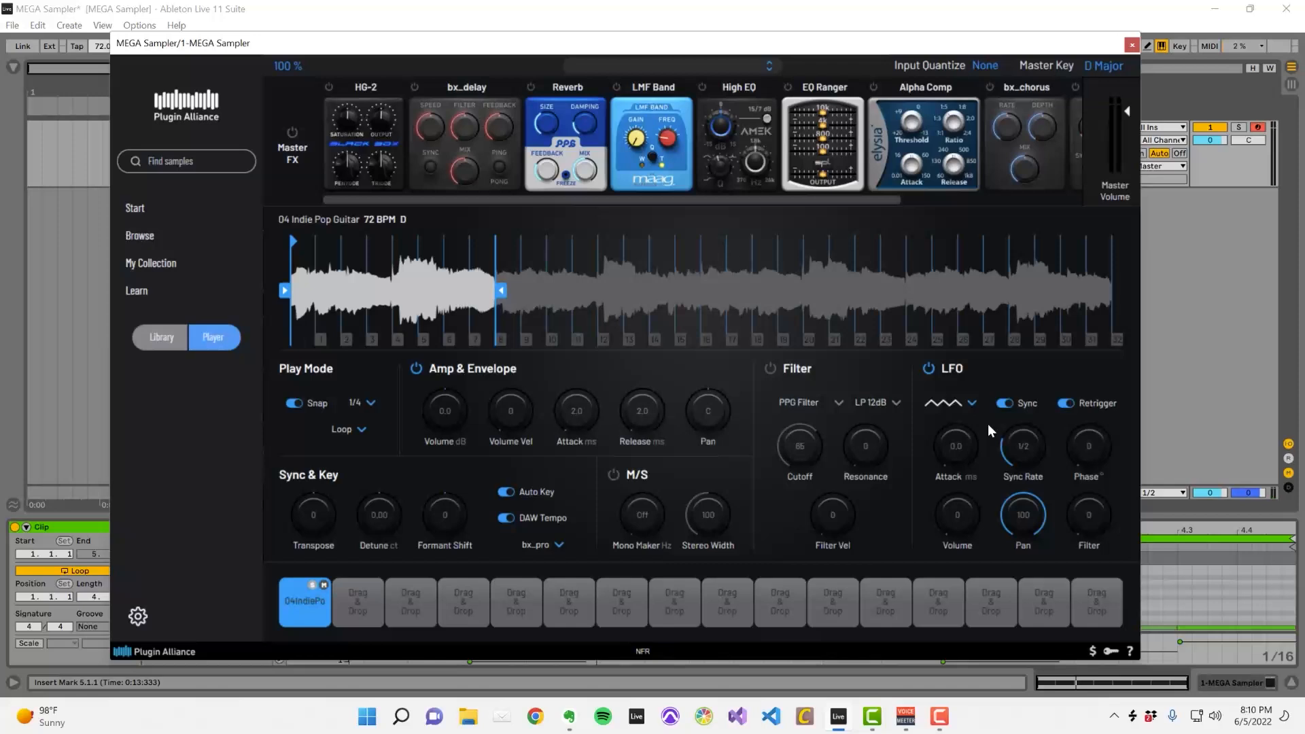
{"action": "mouse_move", "coordinate": [1106, 464]}
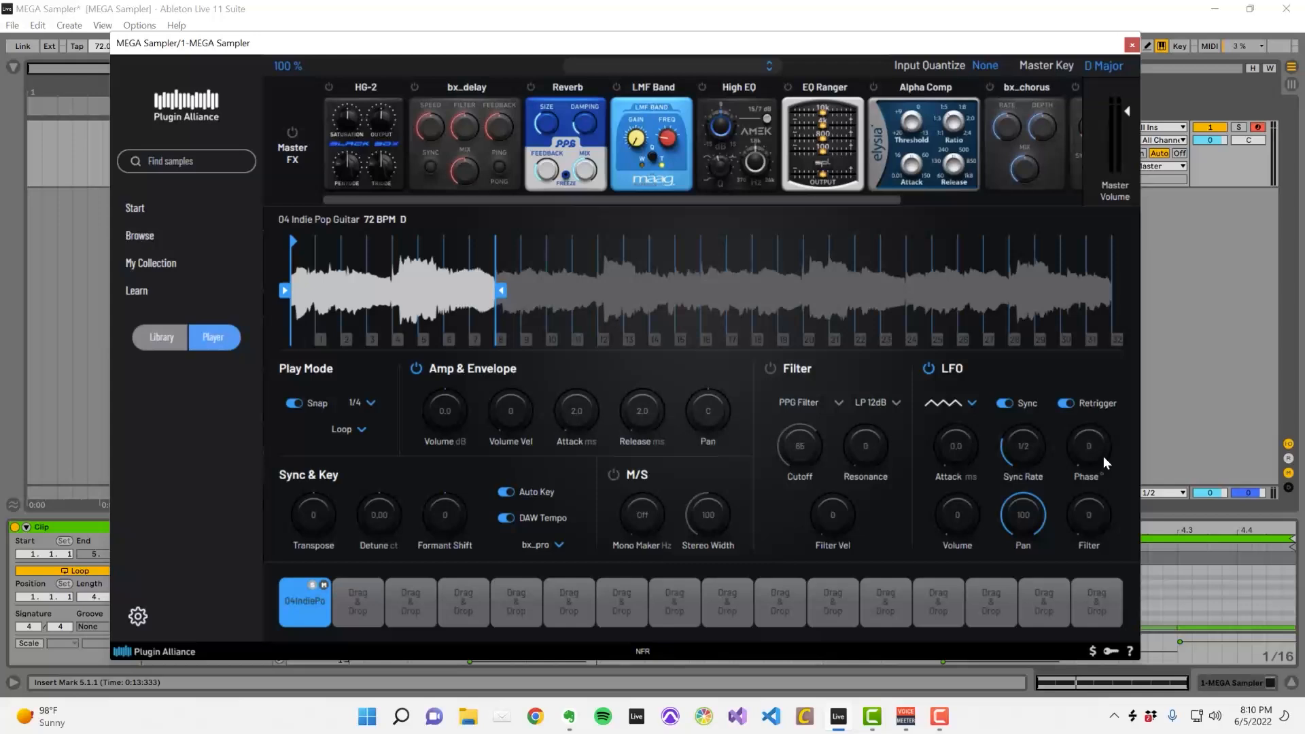
{"action": "left_click_drag", "start_coordinate": [1087, 446], "coordinate": [1087, 432]}
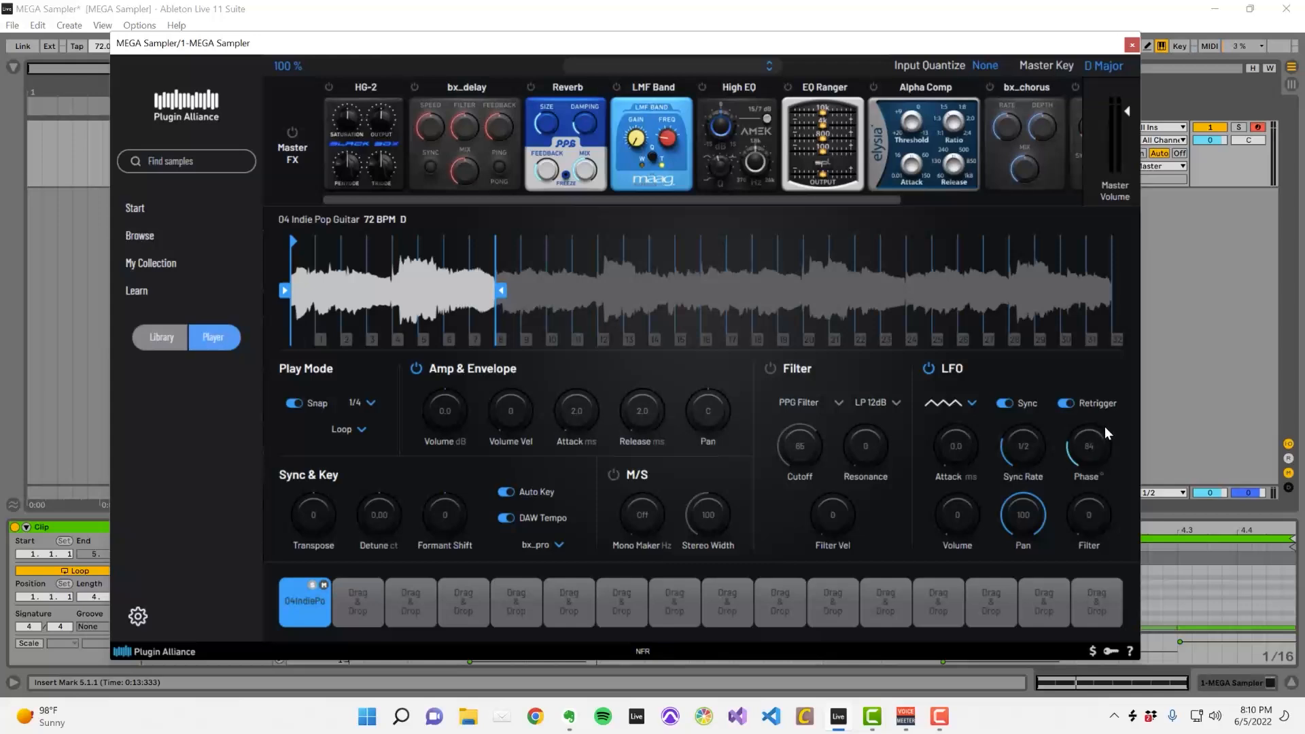
{"action": "left_click_drag", "start_coordinate": [1087, 446], "coordinate": [1087, 432]}
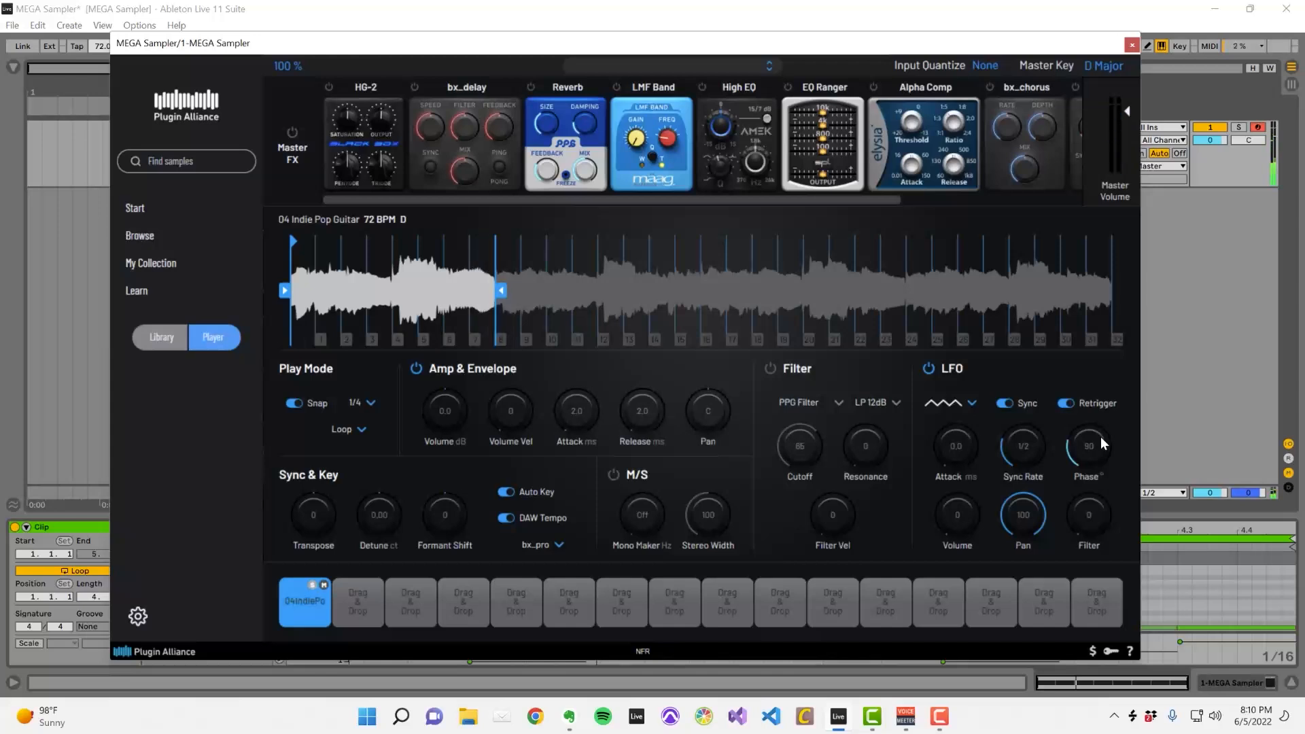
{"action": "left_click_drag", "start_coordinate": [1088, 446], "coordinate": [1087, 400]}
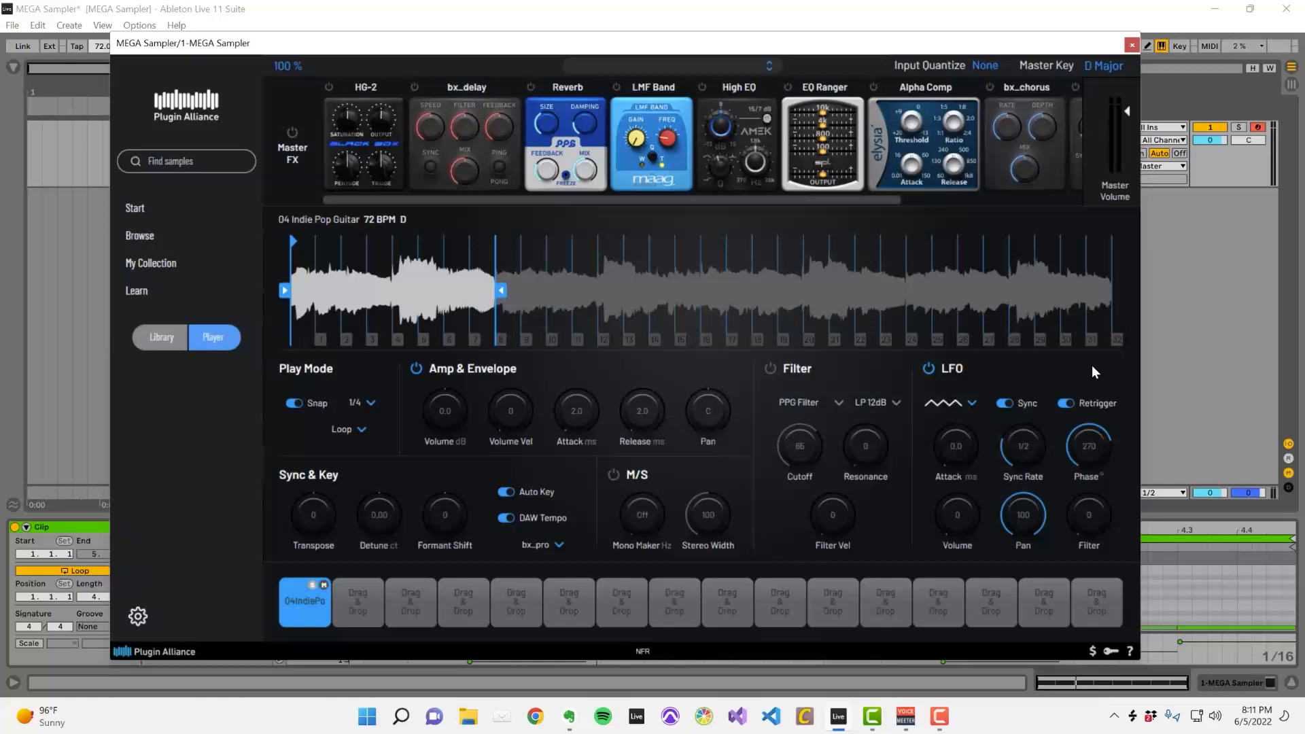
Toggle LFO Retrigger off and back on.
{"action": "left_click", "coordinate": [1066, 402]}
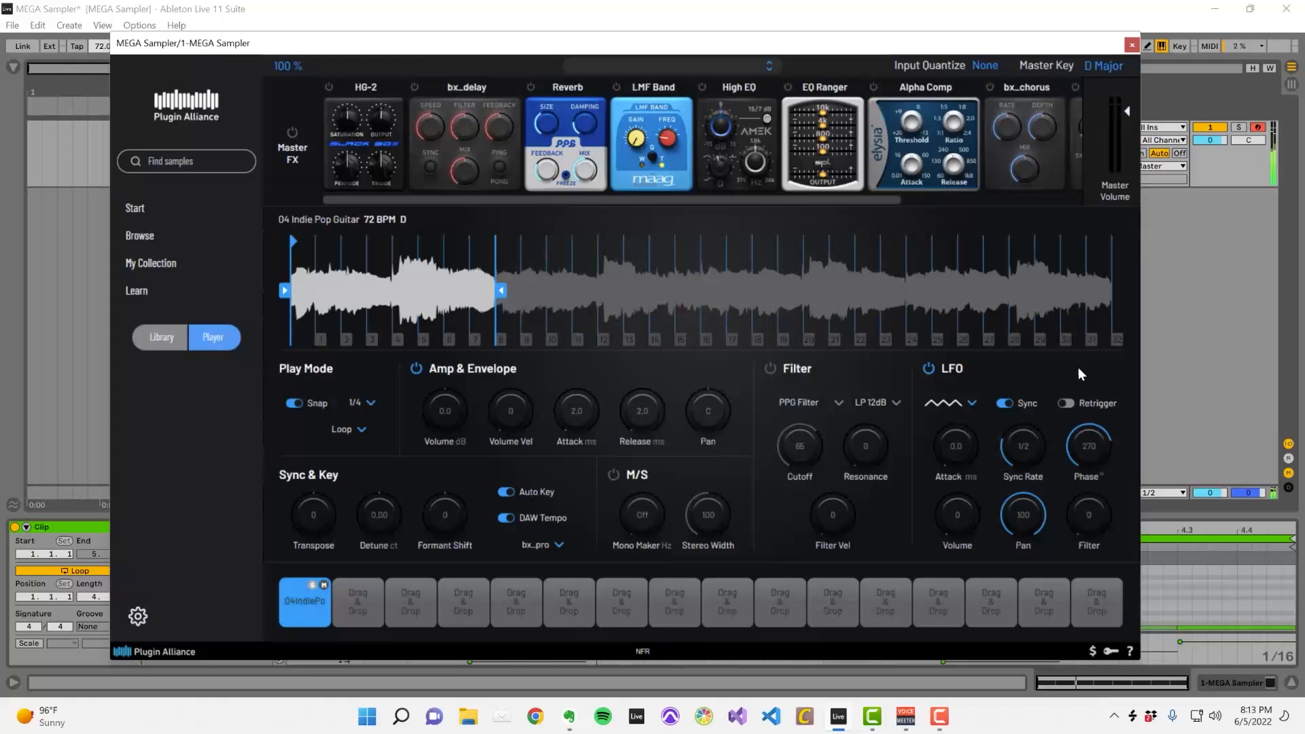
{"action": "left_click", "coordinate": [1065, 402]}
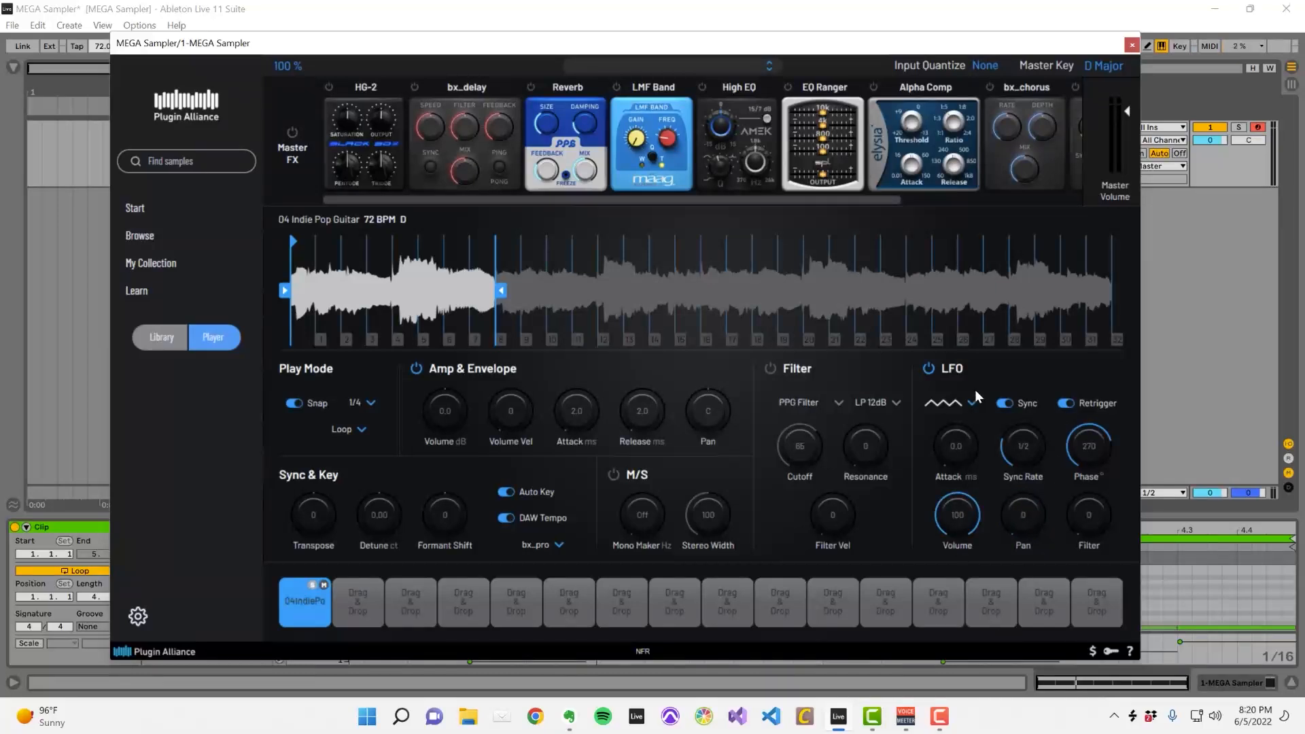
Switch the LFO wave to Rising Saw, try the saw shapes, then settle on Square.
{"action": "left_click", "coordinate": [969, 402]}
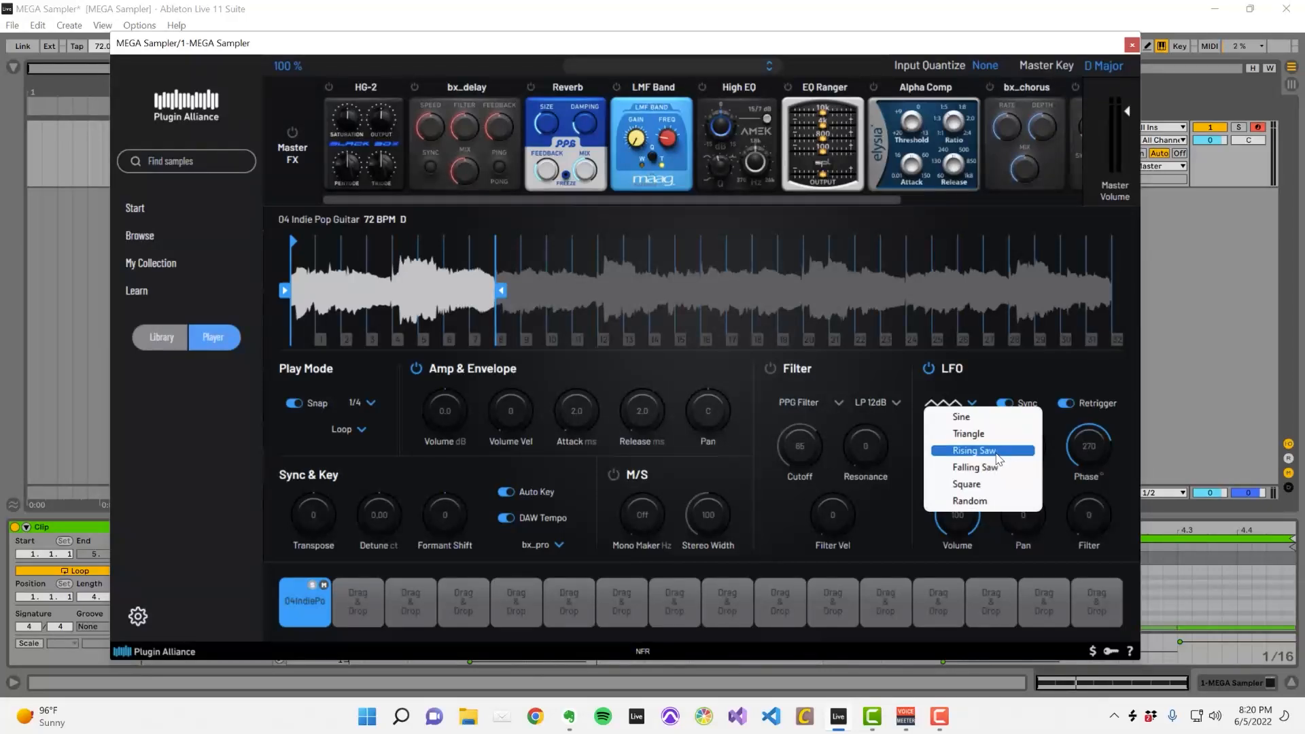
{"action": "left_click", "coordinate": [976, 450]}
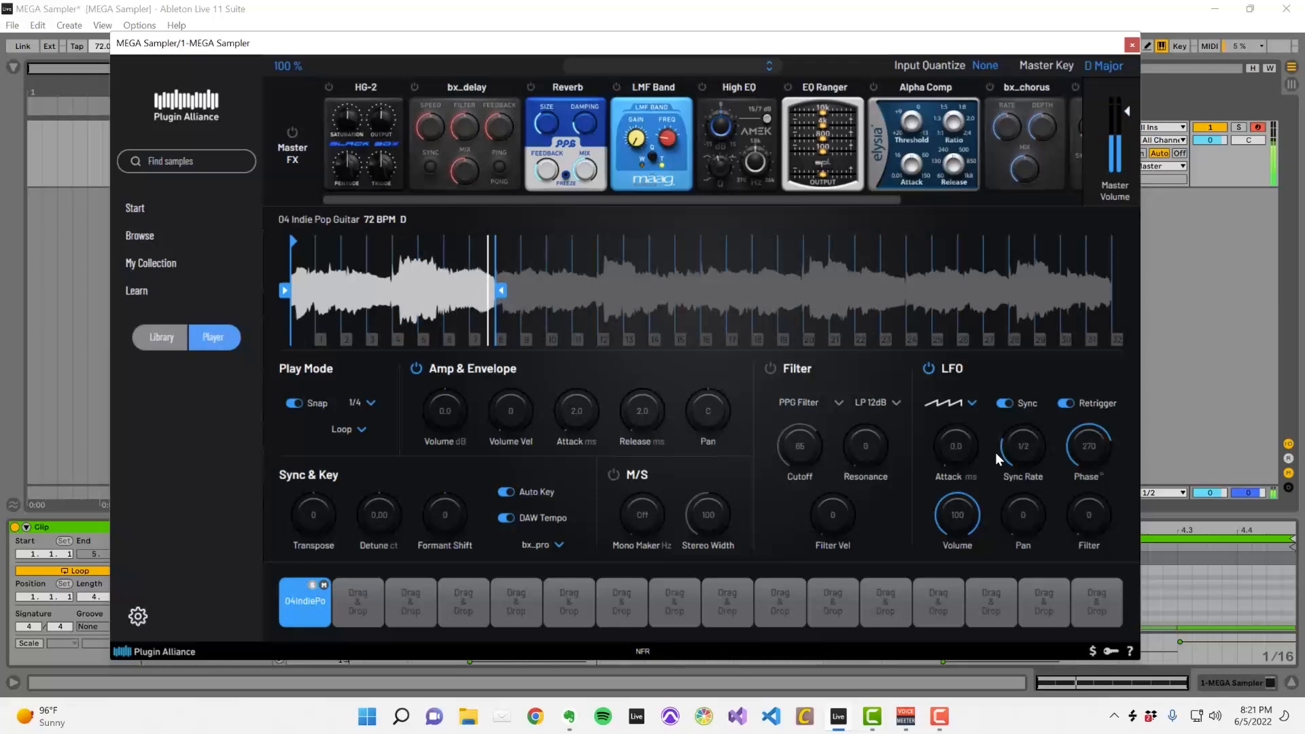
{"action": "left_click", "coordinate": [968, 402]}
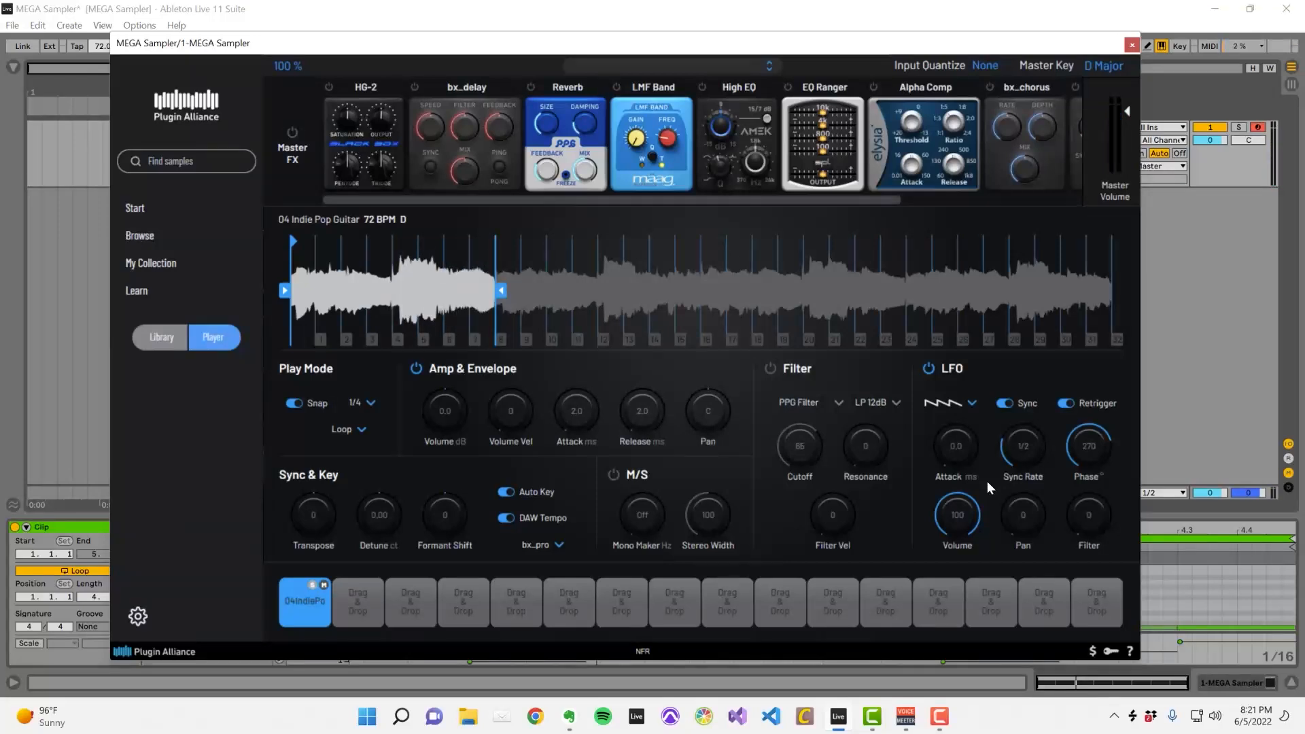
{"action": "left_click", "coordinate": [970, 402]}
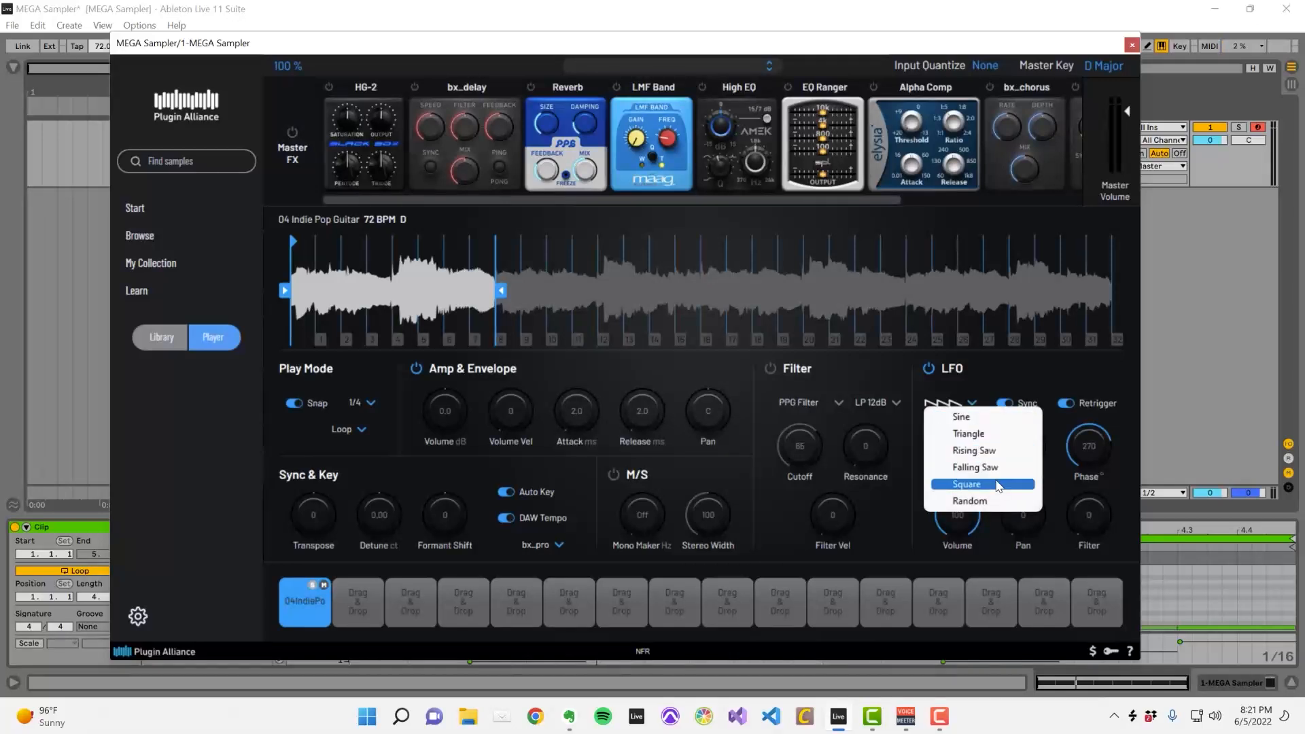
{"action": "left_click", "coordinate": [966, 484]}
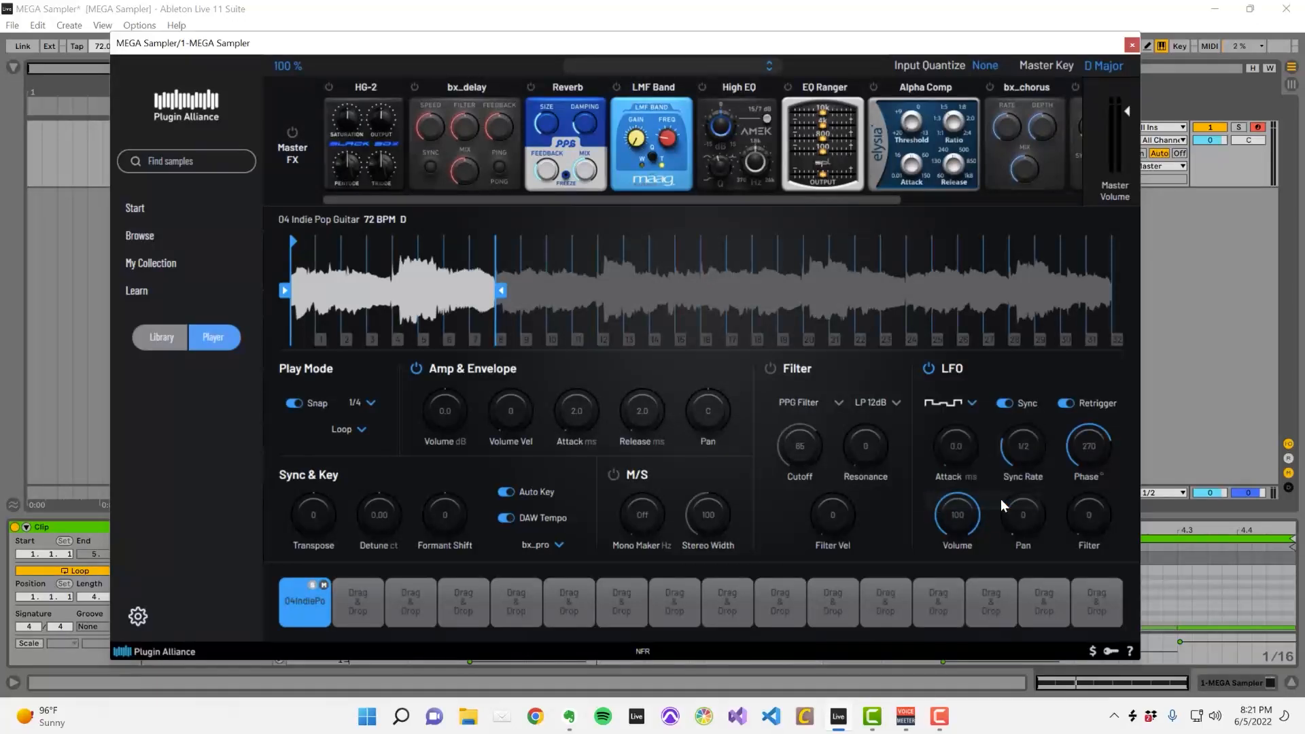